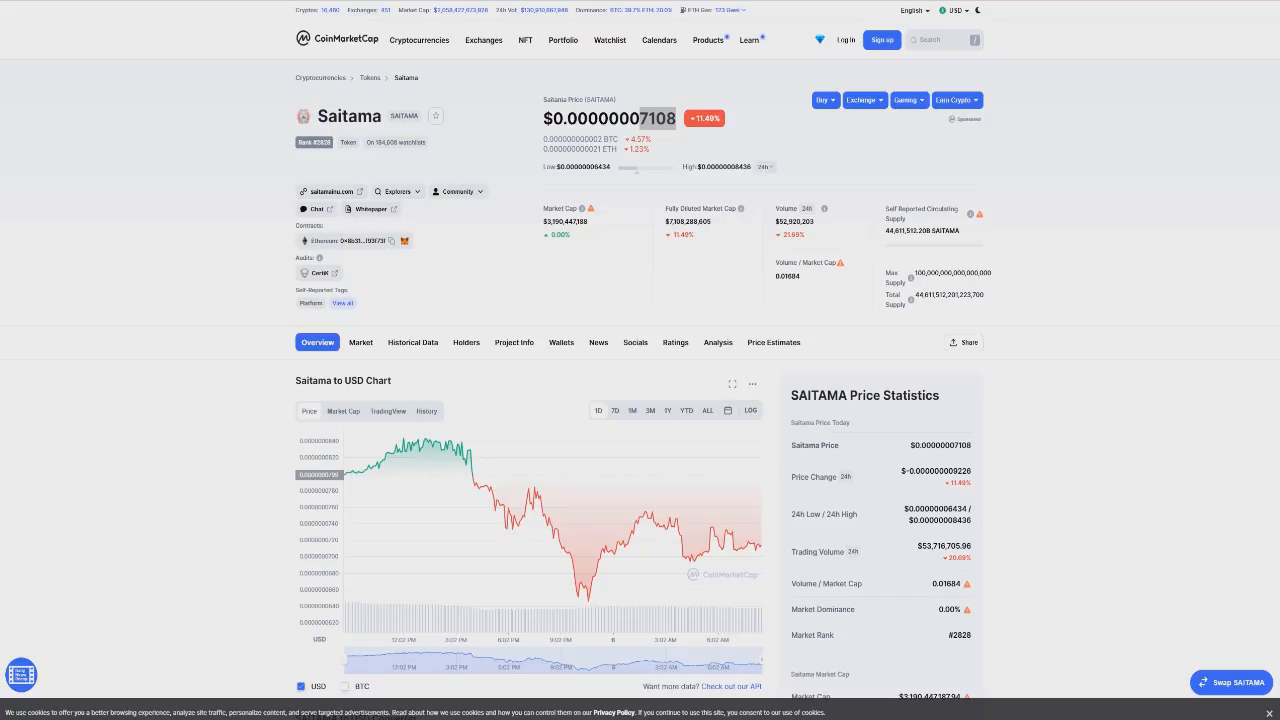
After viewing Saitama's community links, enter 0.0000000707 as the initial coin price.
left_click(457, 191)
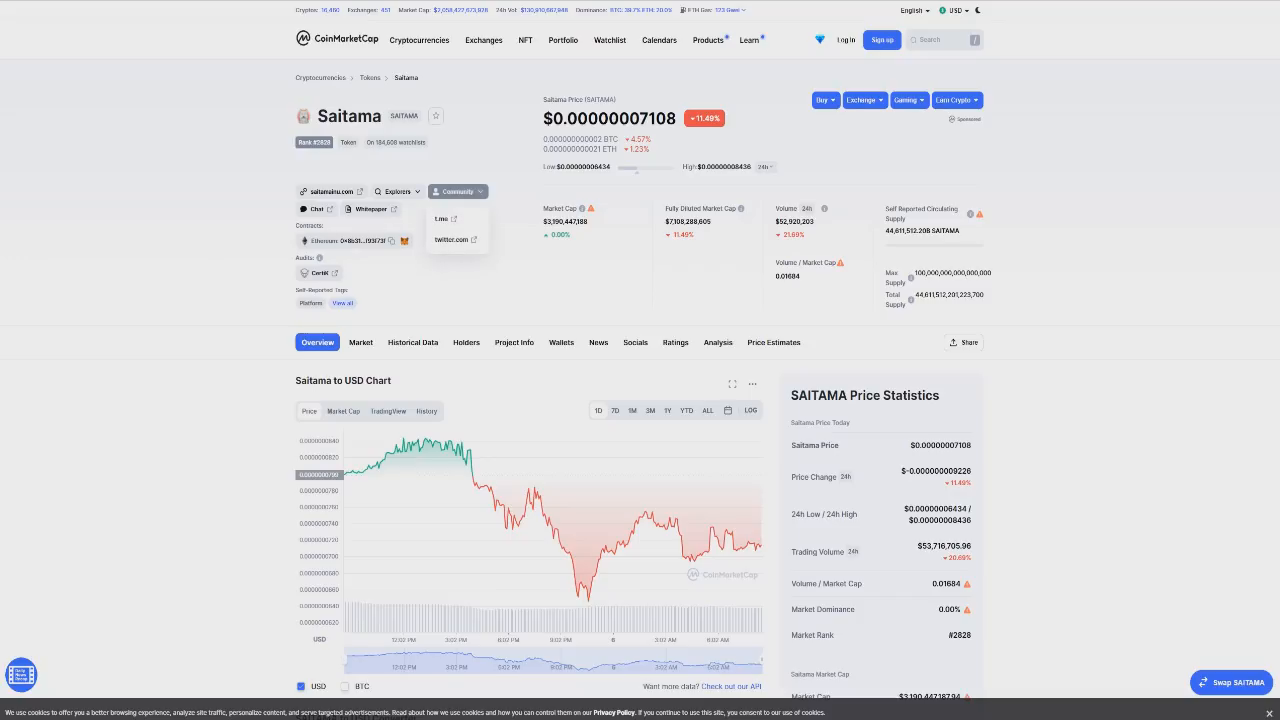
left_click(457, 191)
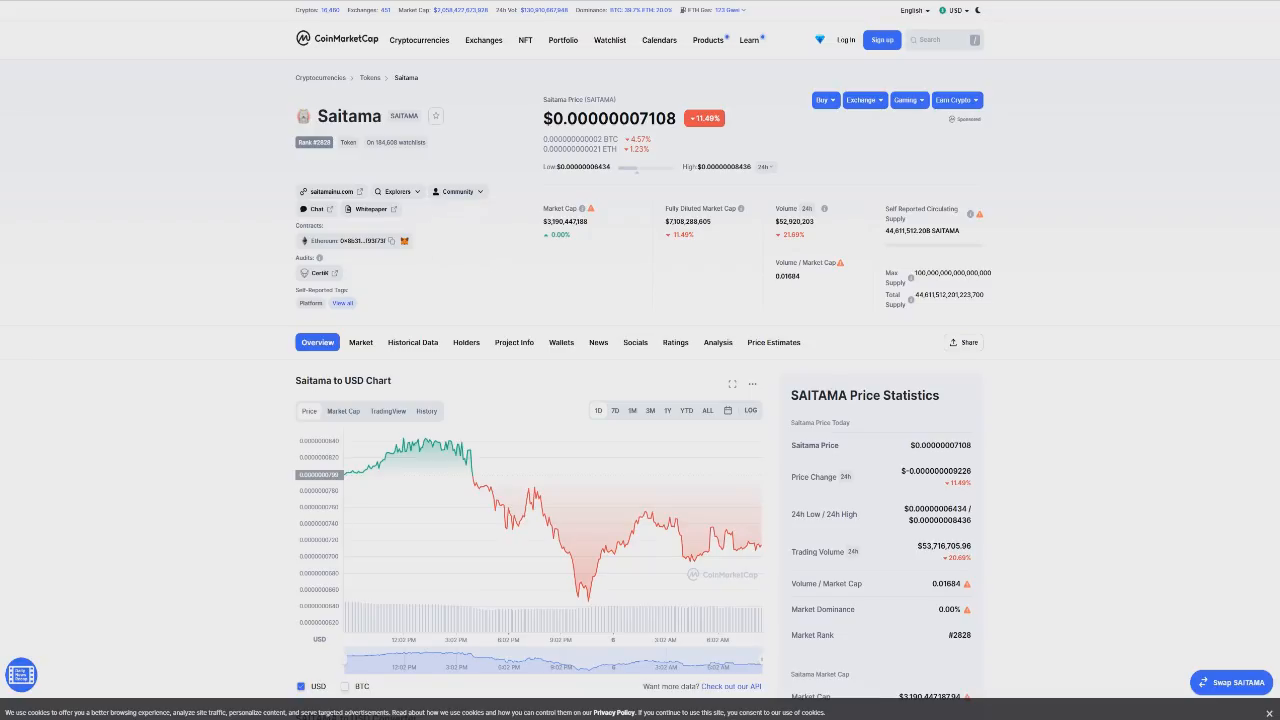
scroll("down", 3)
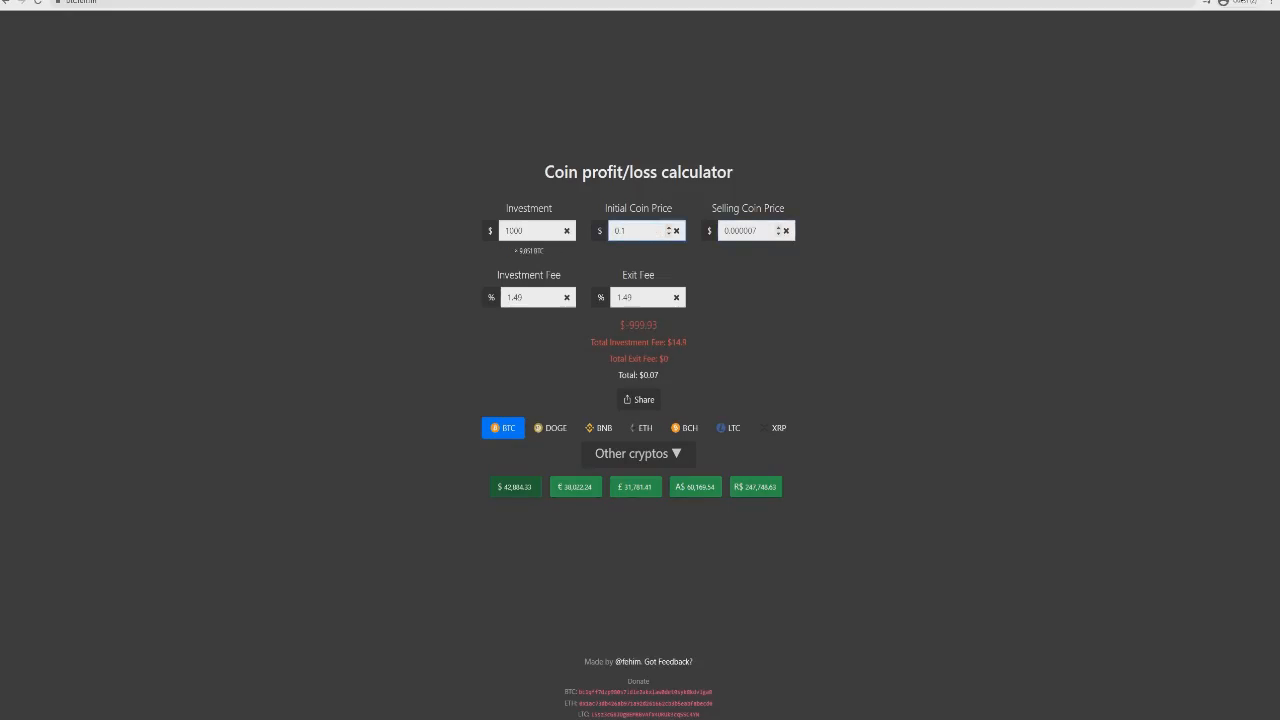
type("0.0000000707")
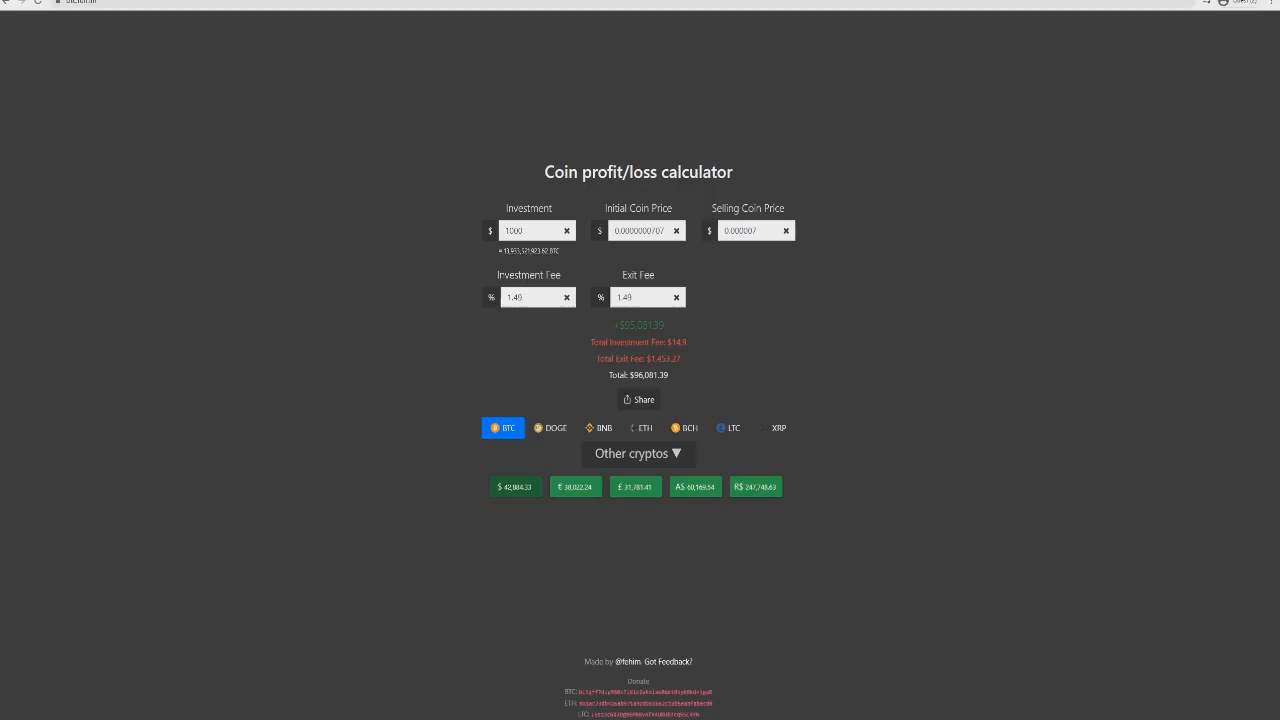